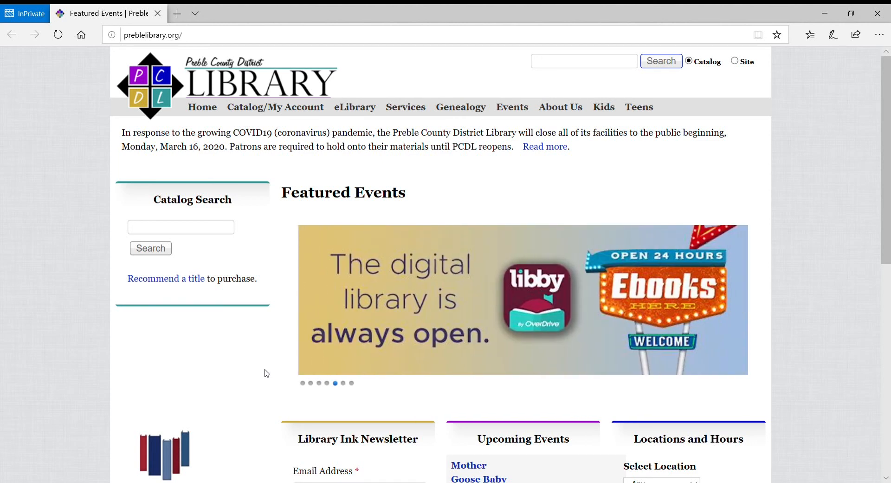
# Launch the hoopla digital service from the library home page's Ohio Digital Library section.
pyautogui.scroll(-3)
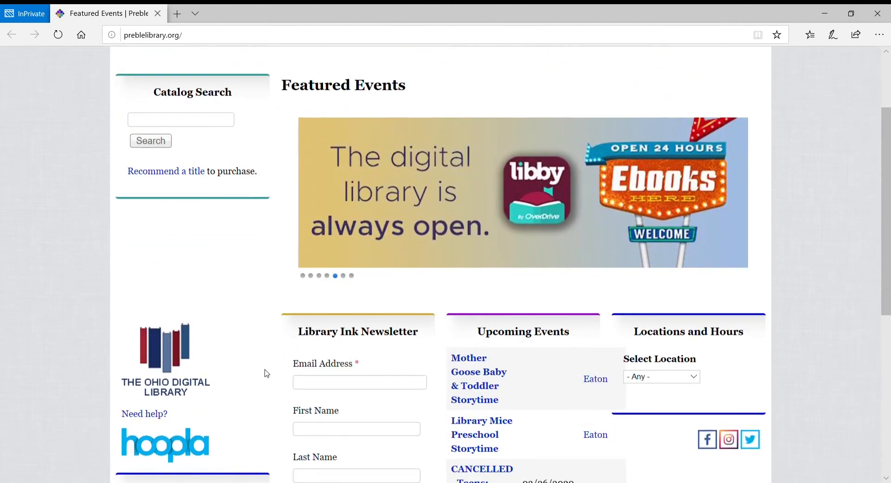
pyautogui.scroll(-3)
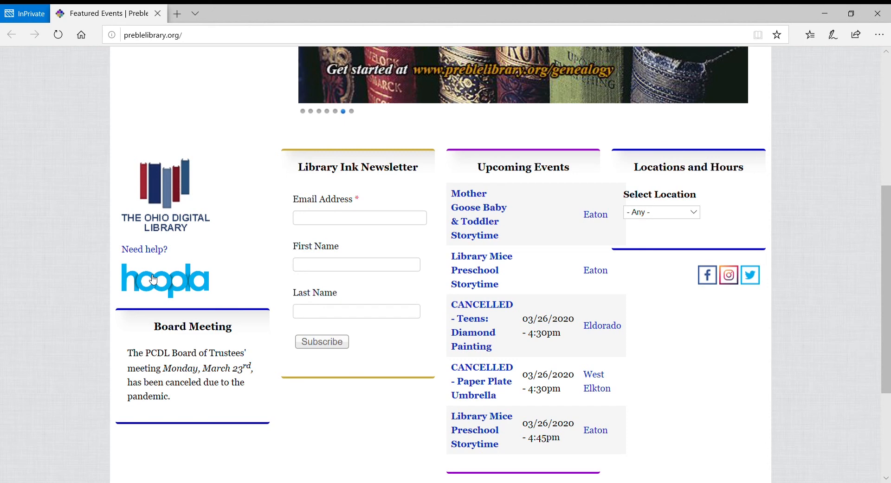
pyautogui.click(164, 279)
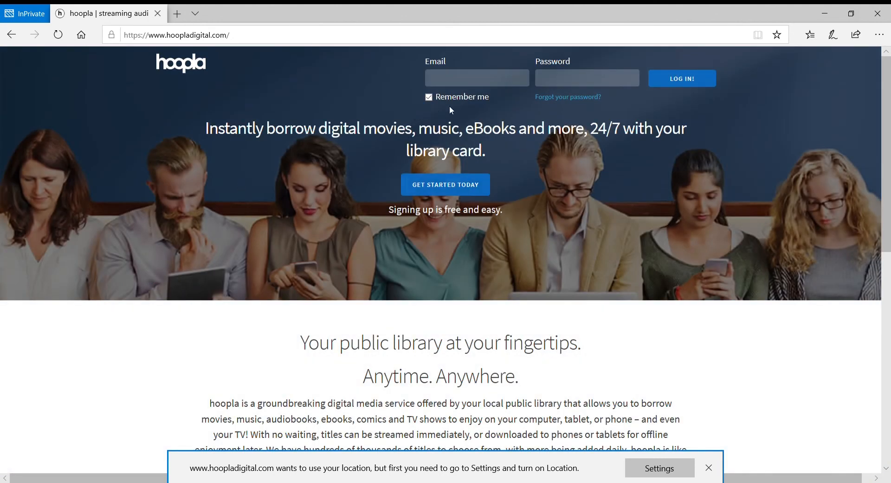
# Start a new hoopla account sign-up via Get Started Today, reaching the blank account form.
pyautogui.click(476, 78)
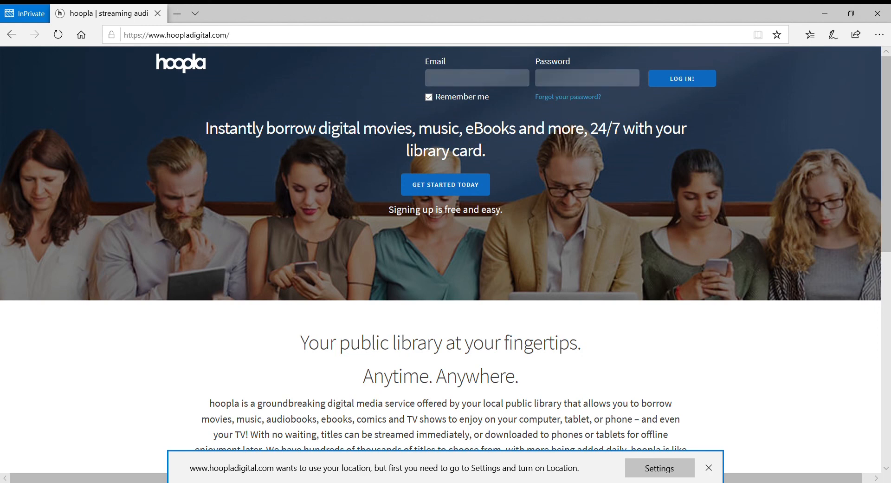
pyautogui.moveTo(446, 184)
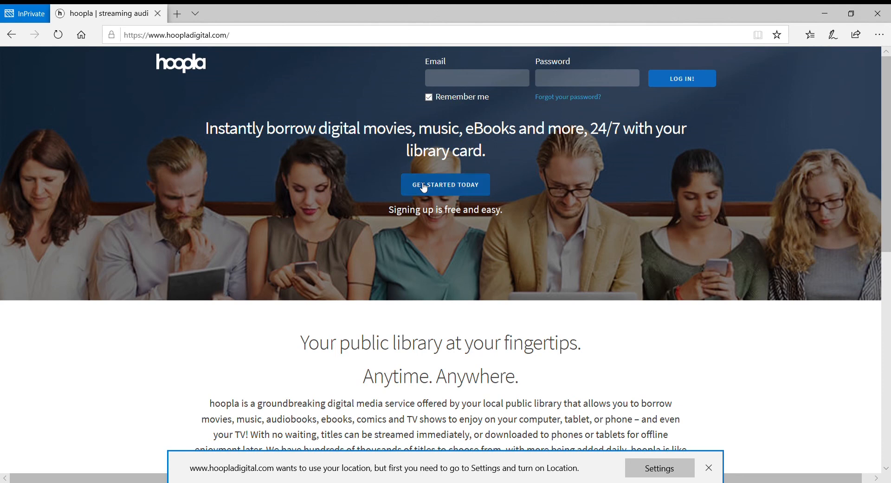
pyautogui.click(445, 184)
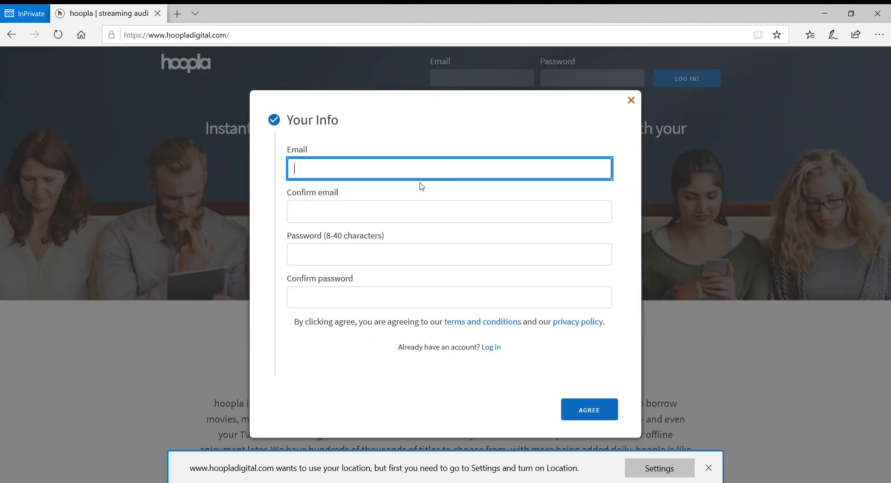
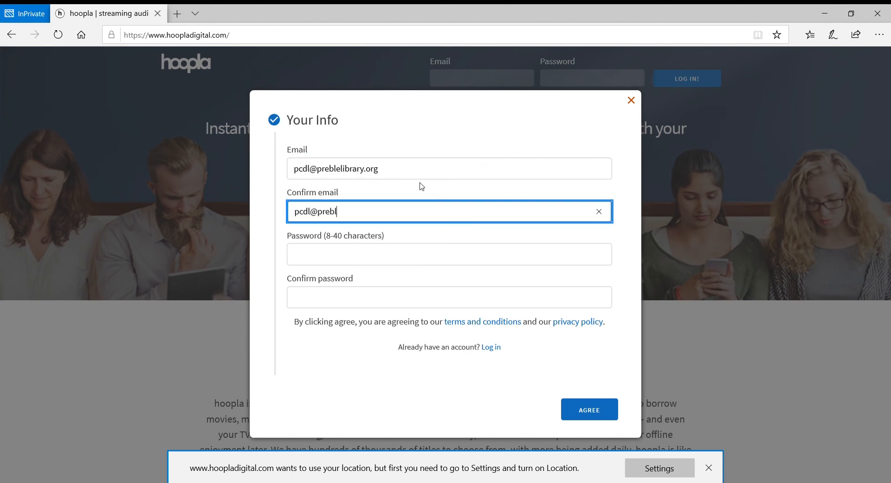
# Fill in the account email, confirmed email, password and confirmed password.
pyautogui.write('elibrary.')
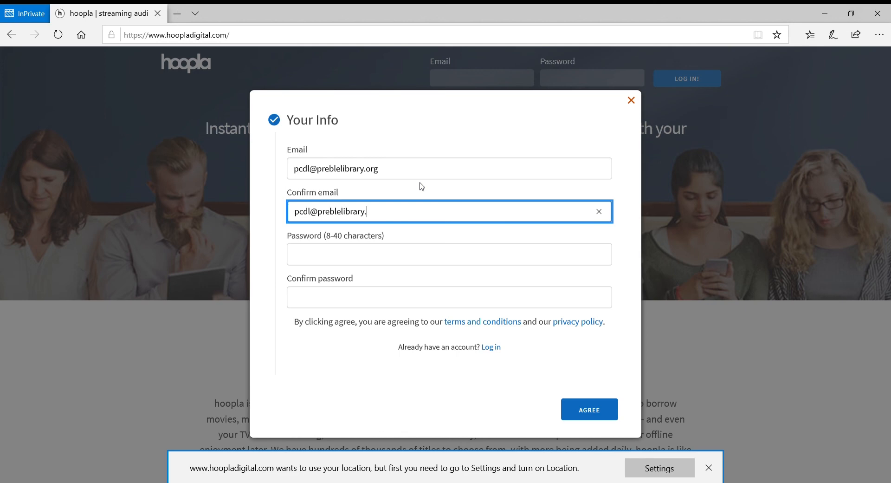
pyautogui.write('••••')
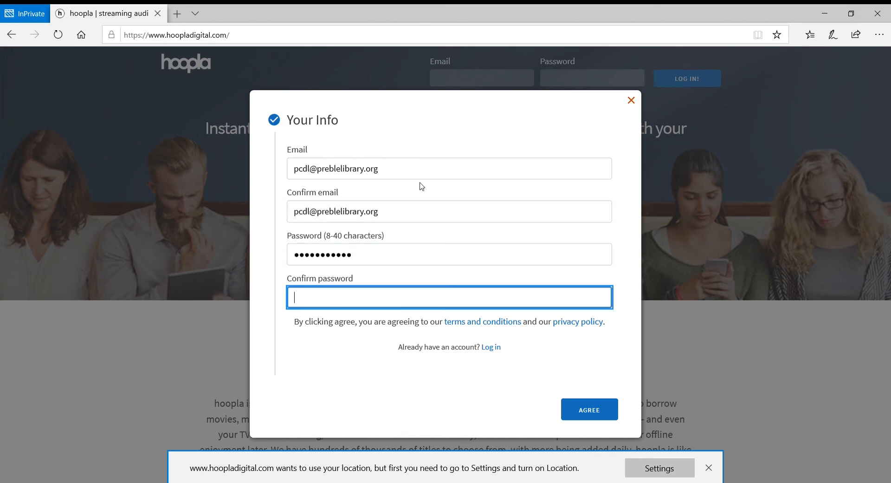
pyautogui.write('••••')
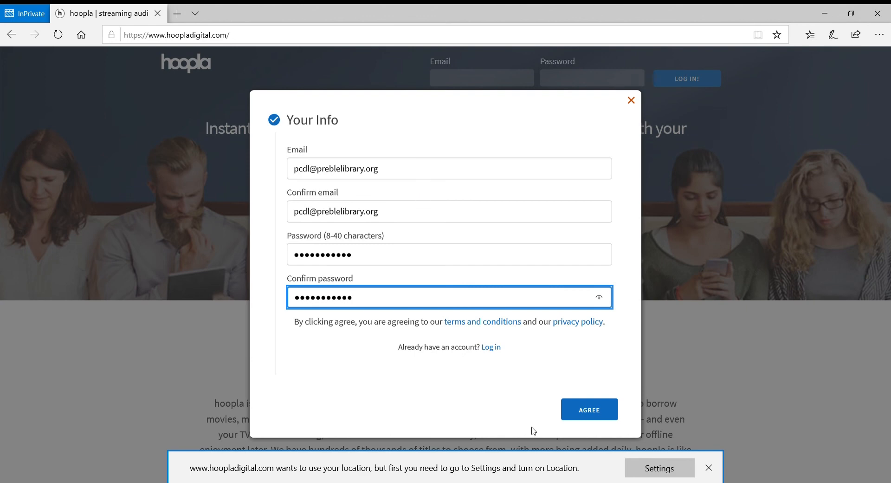
# Accept the terms and bring up the nearby-library list to choose from.
pyautogui.click(589, 409)
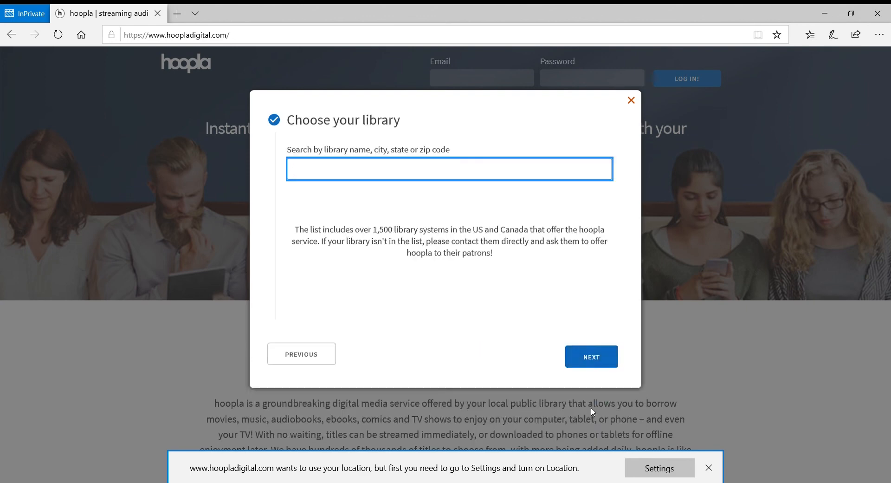
pyautogui.click(449, 169)
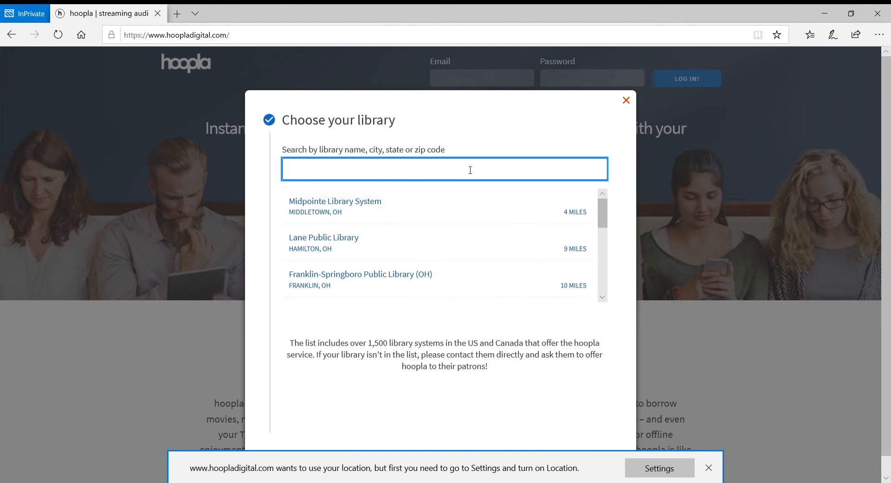
# Search 'Preb', choose Preble County District Library as home library and continue to the card step.
pyautogui.write('Preble County')
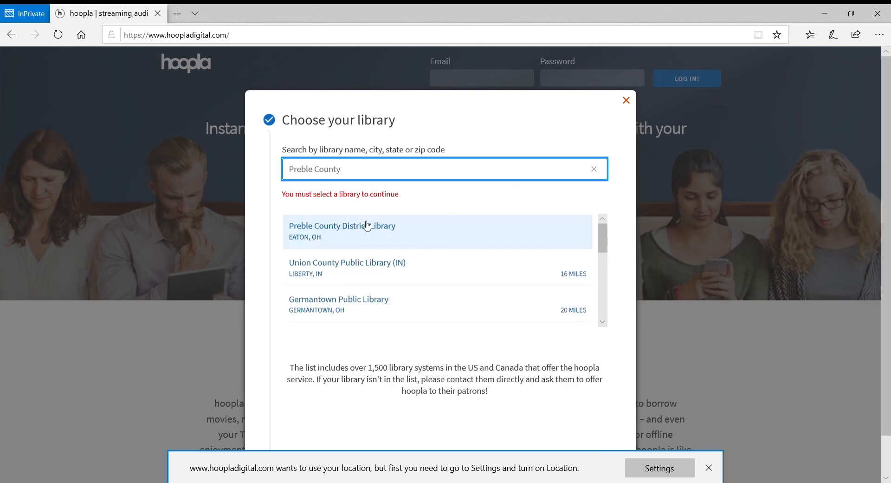
pyautogui.click(341, 230)
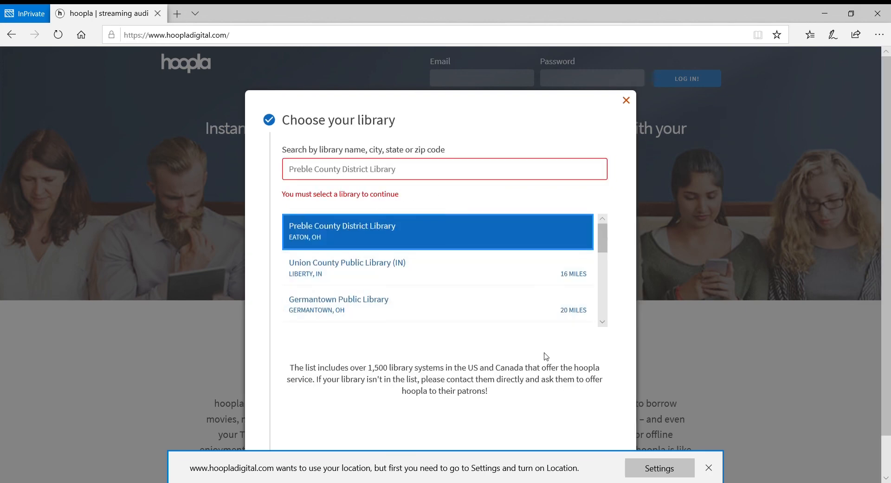
pyautogui.click(708, 467)
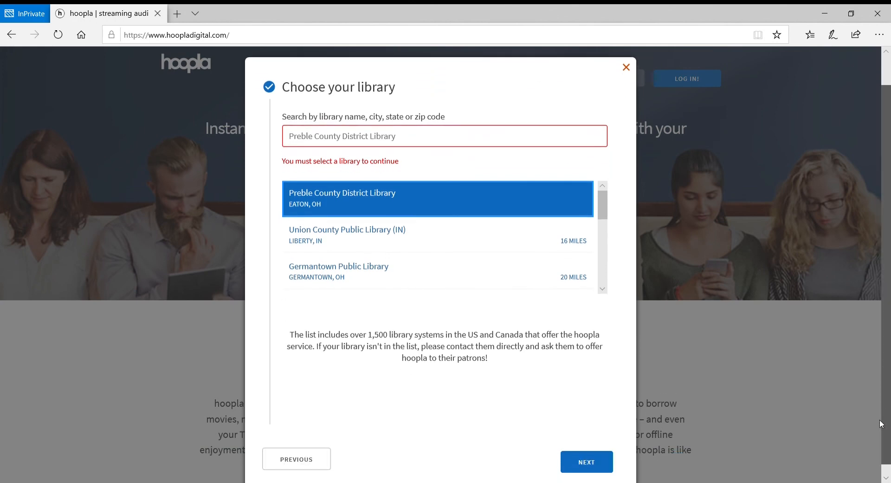
pyautogui.click(587, 461)
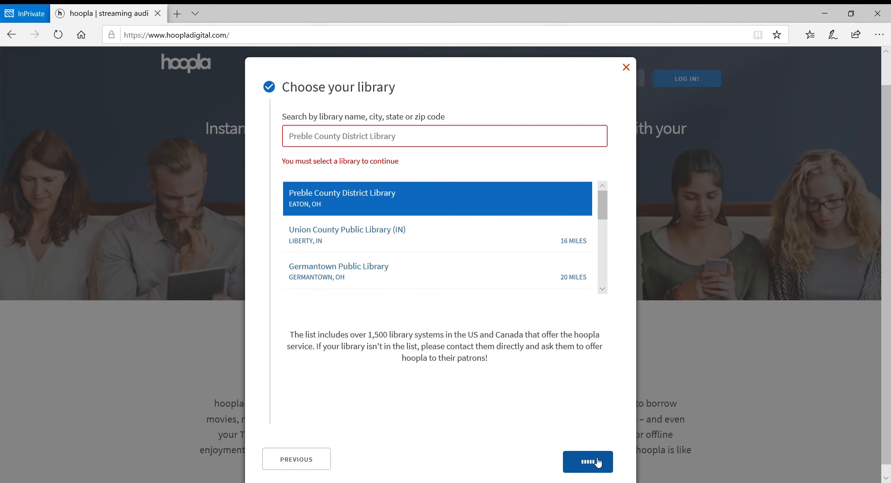
pyautogui.click(587, 461)
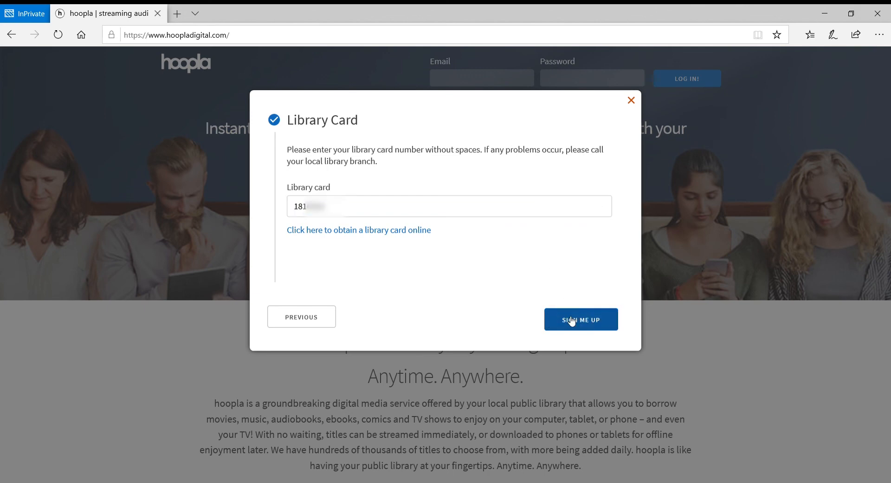
# Complete sign-up with the entered library card number via Sign Me Up.
pyautogui.click(581, 320)
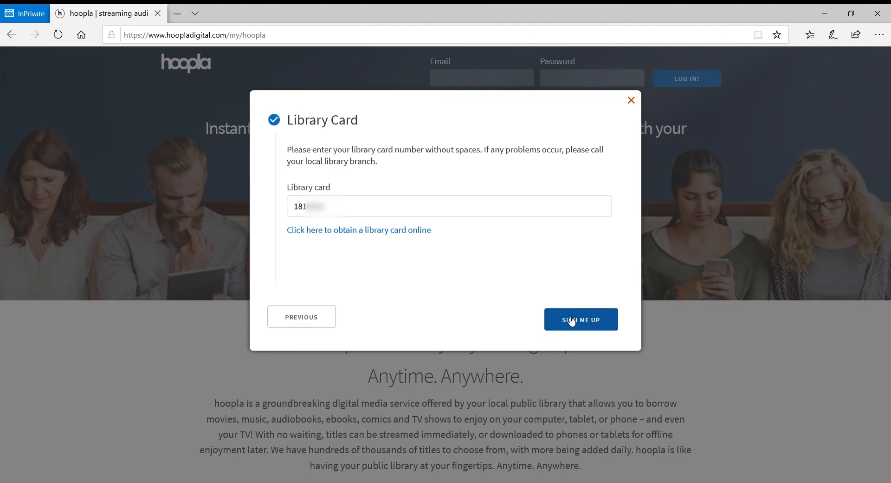
pyautogui.click(581, 320)
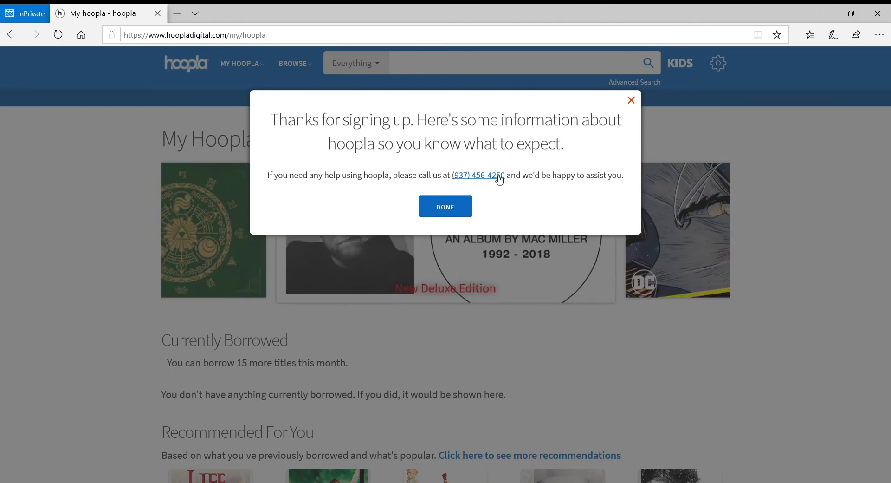
pyautogui.moveTo(444, 206)
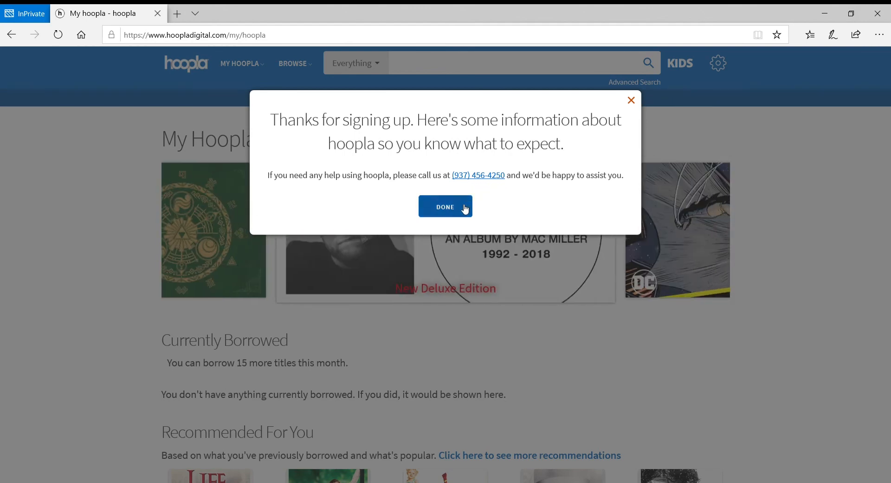
# Dismiss the 'Thanks for signing up' message with Done.
pyautogui.click(445, 206)
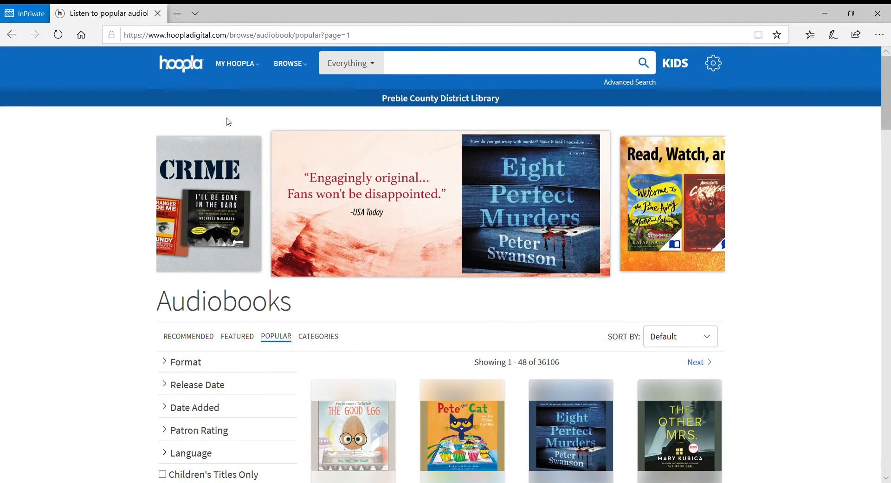
pyautogui.moveTo(219, 325)
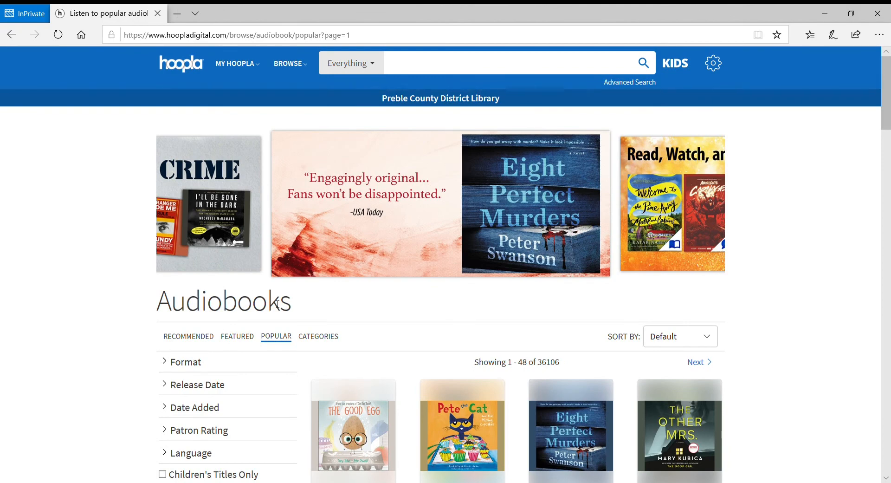
# Browse down the popular audiobooks list to titles like Frog and Toad and The One and Only Ivan.
pyautogui.click(708, 205)
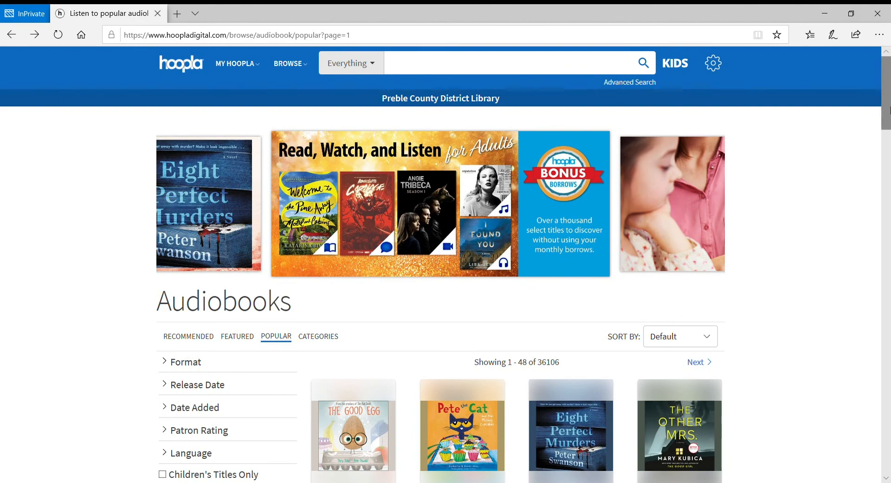
pyautogui.scroll(-3)
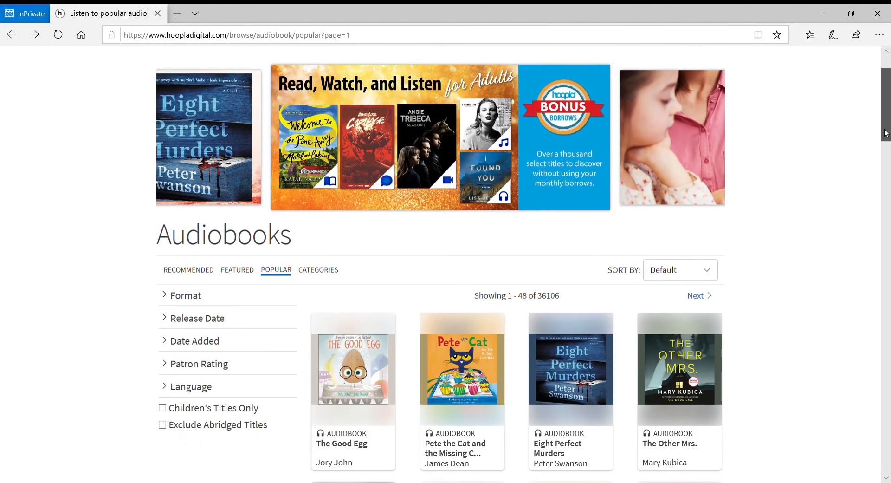
pyautogui.scroll(-3)
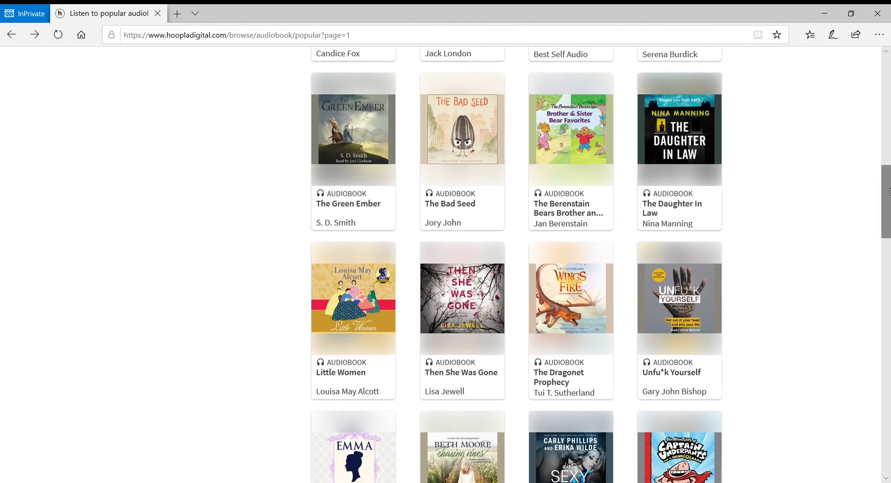
pyautogui.scroll(-3)
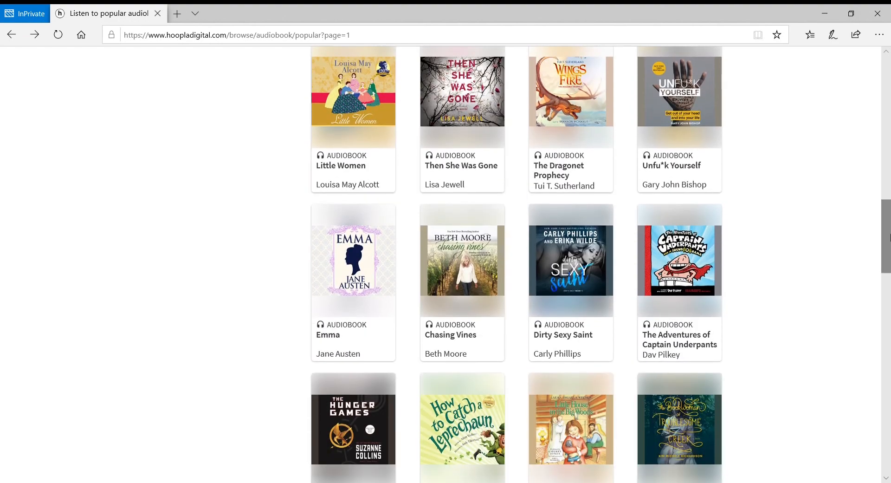
pyautogui.scroll(-3)
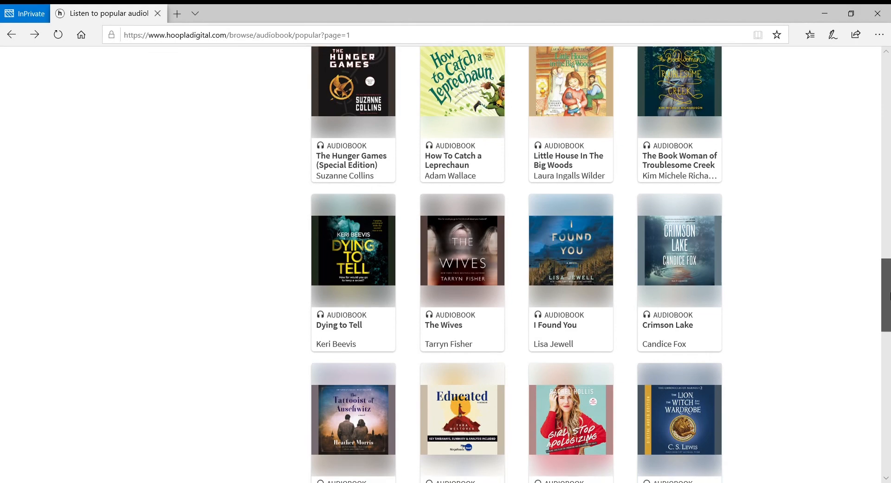
pyautogui.scroll(-3)
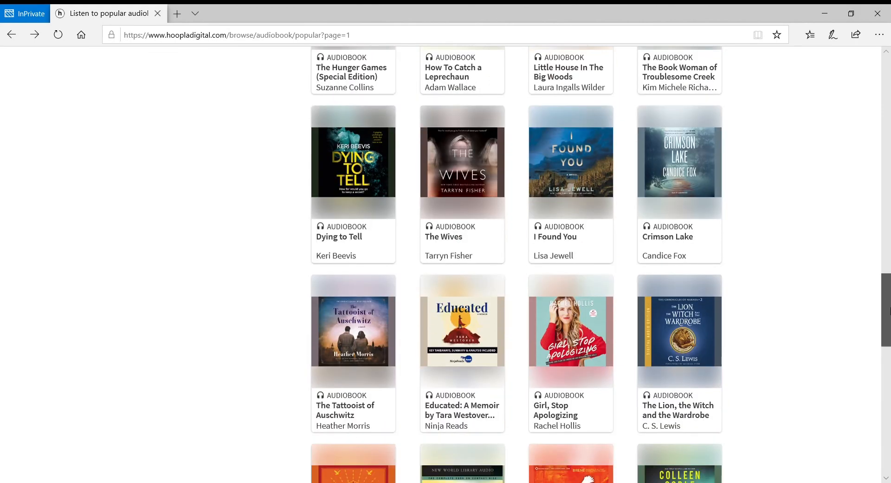
pyautogui.scroll(-3)
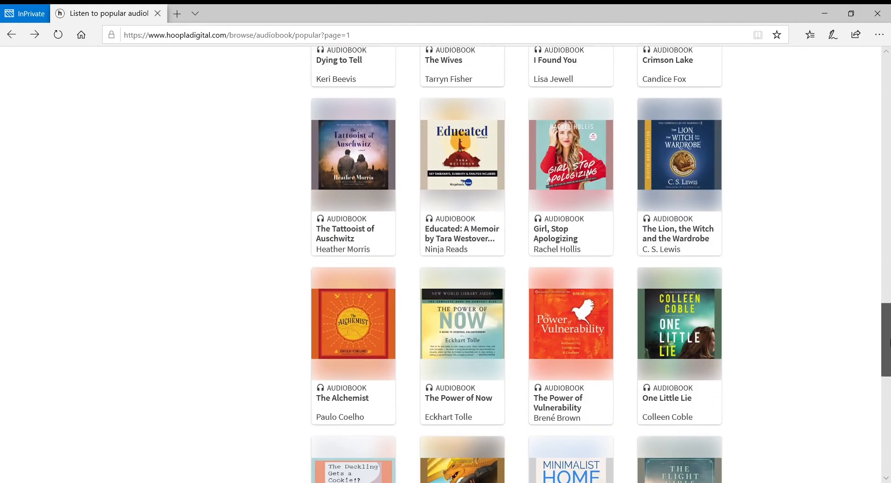
pyautogui.scroll(-3)
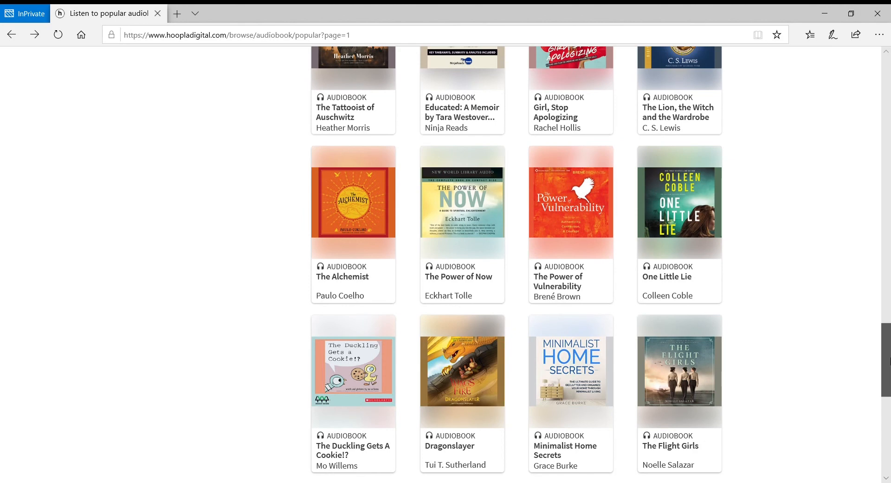
pyautogui.scroll(-3)
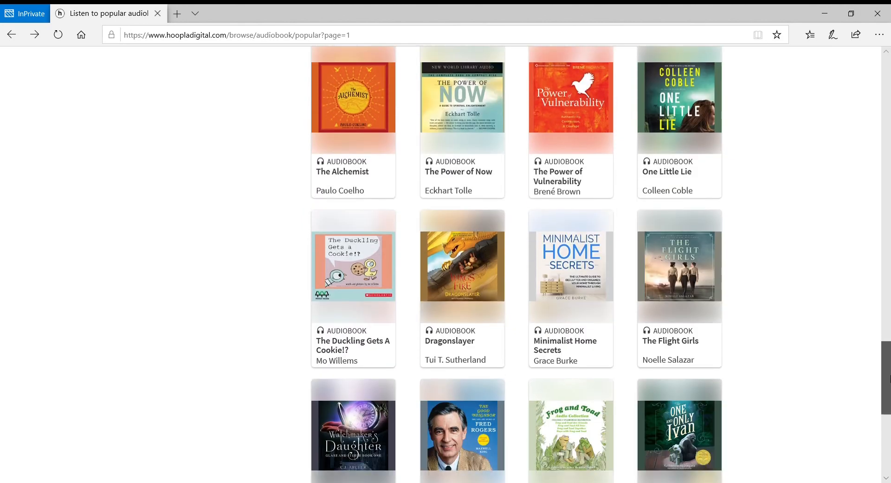
pyautogui.scroll(-3)
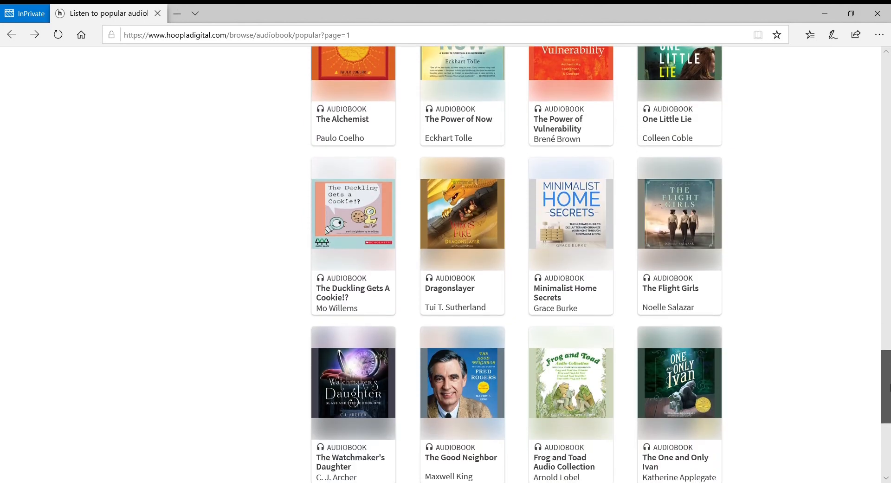
pyautogui.scroll(-3)
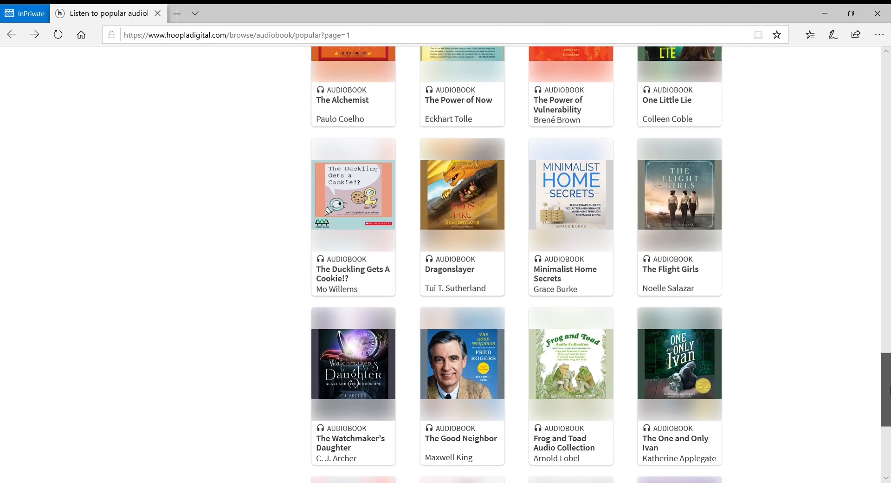
pyautogui.scroll(-3)
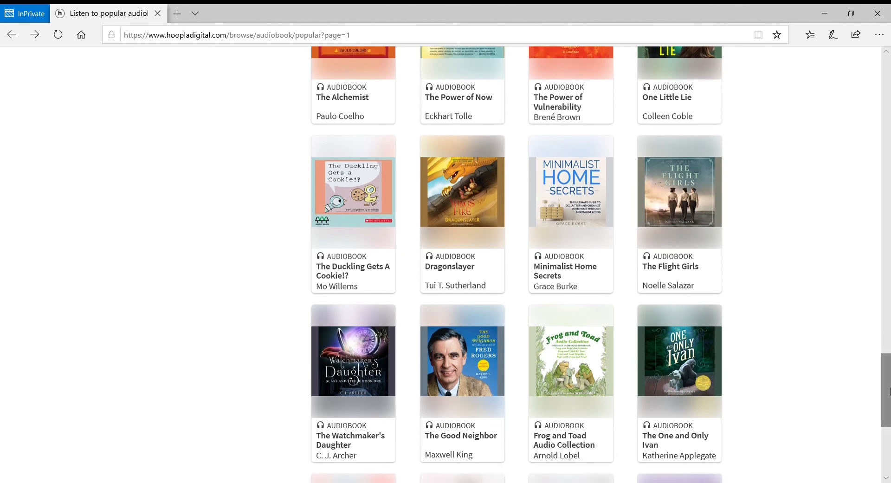